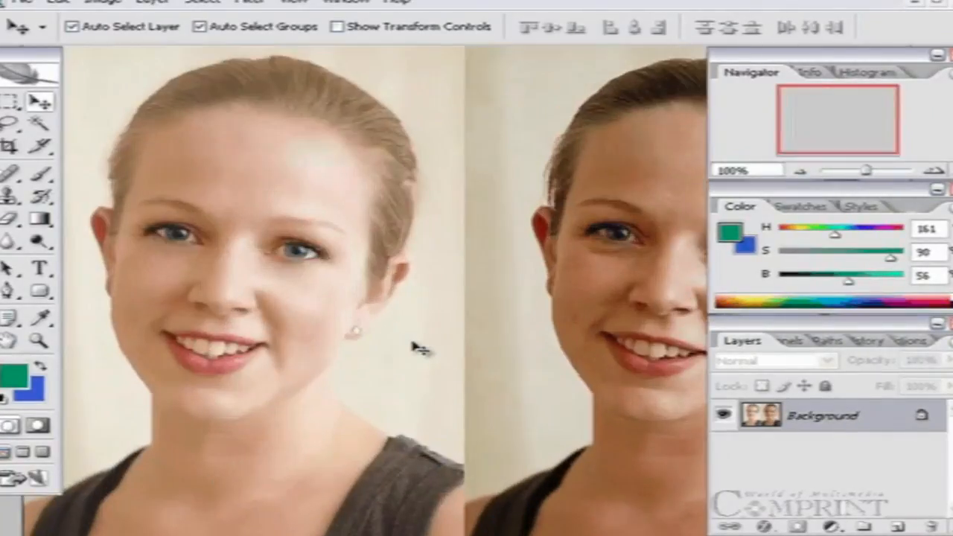
# - Try a 72 ppi resolution in Image Size, then reset to the original values and close without applying
pyautogui.click(102, 3)
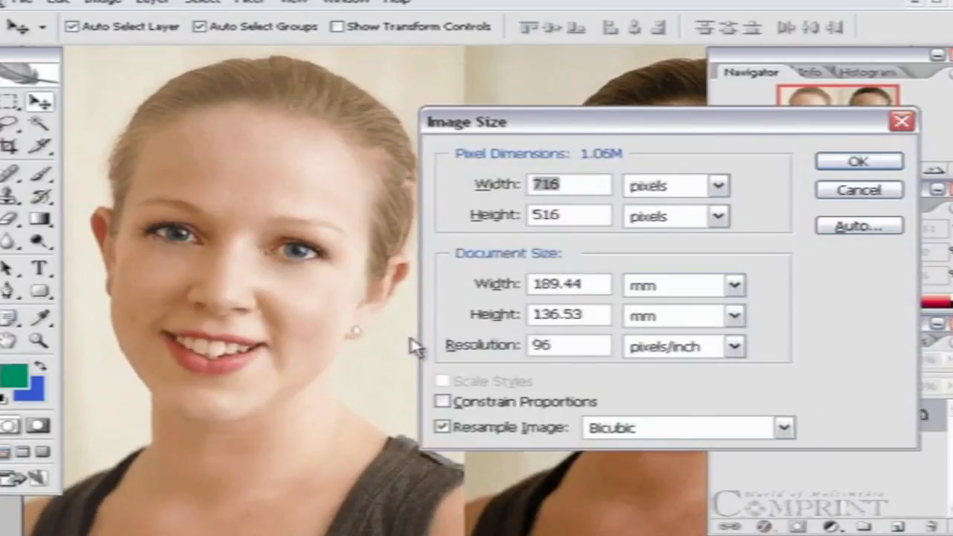
pyautogui.write('72')
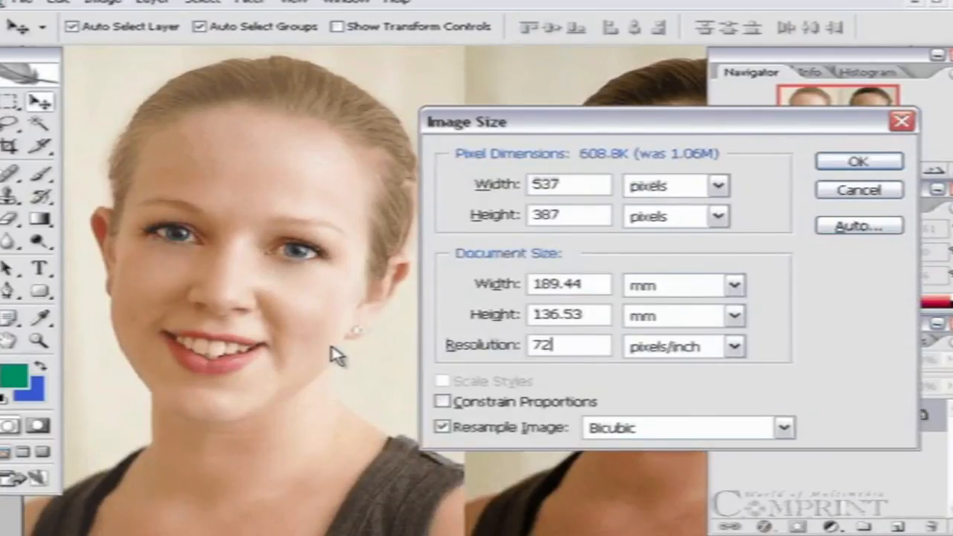
pyautogui.click(858, 160)
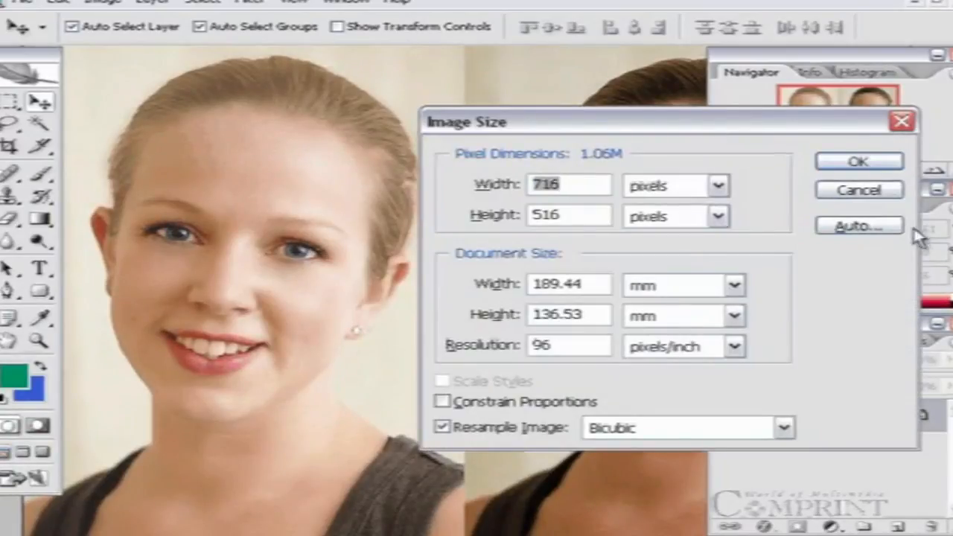
pyautogui.click(101, 3)
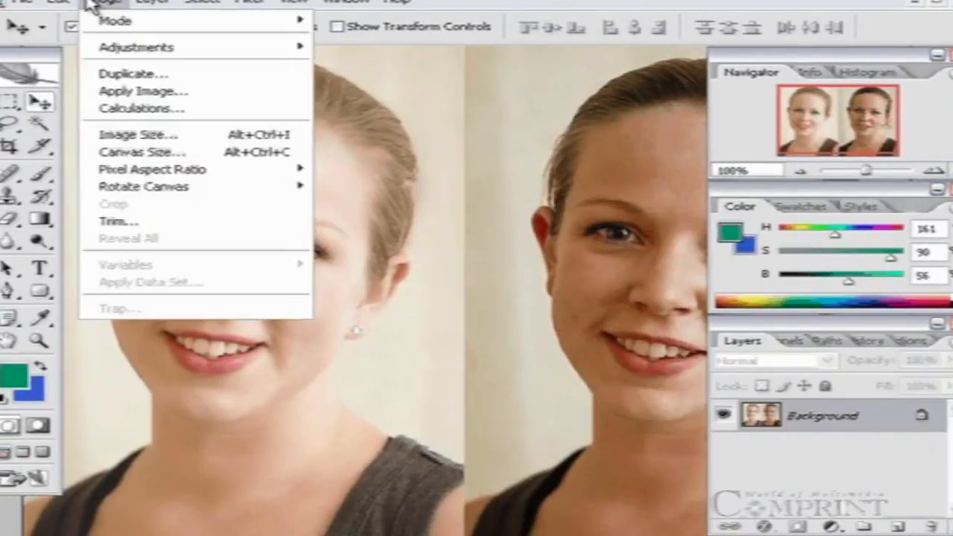
# - Reopen Image Size showing 716 by 516 pixels at 96 and select the Resolution value
pyautogui.click(137, 134)
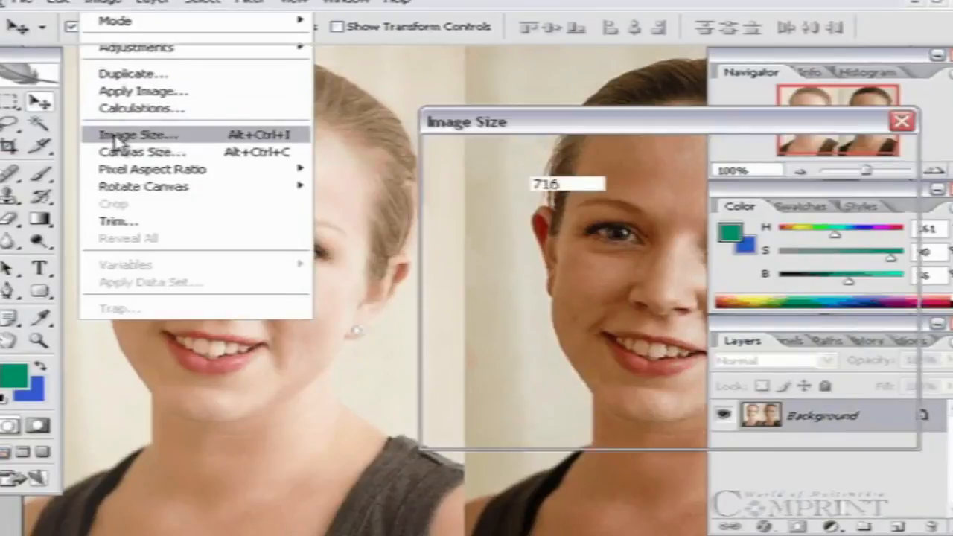
pyautogui.click(137, 134)
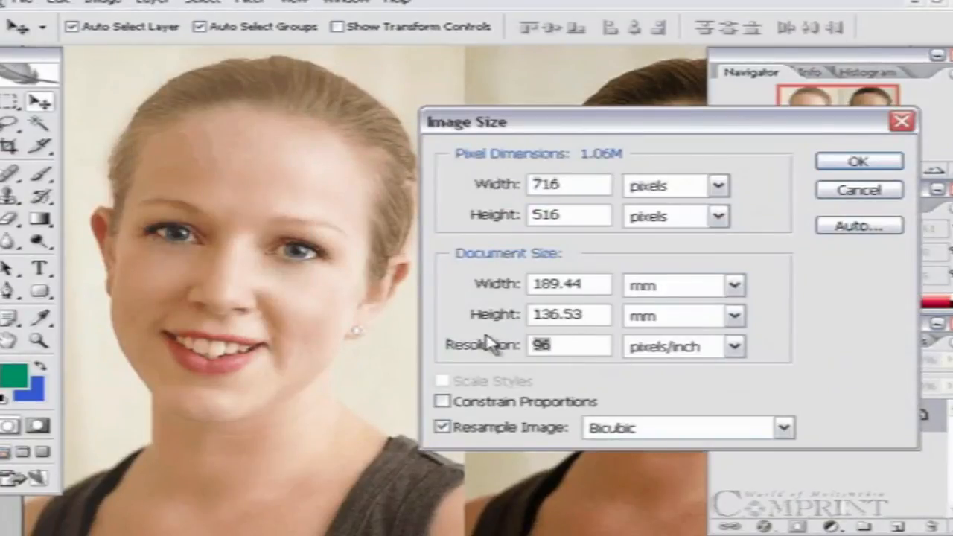